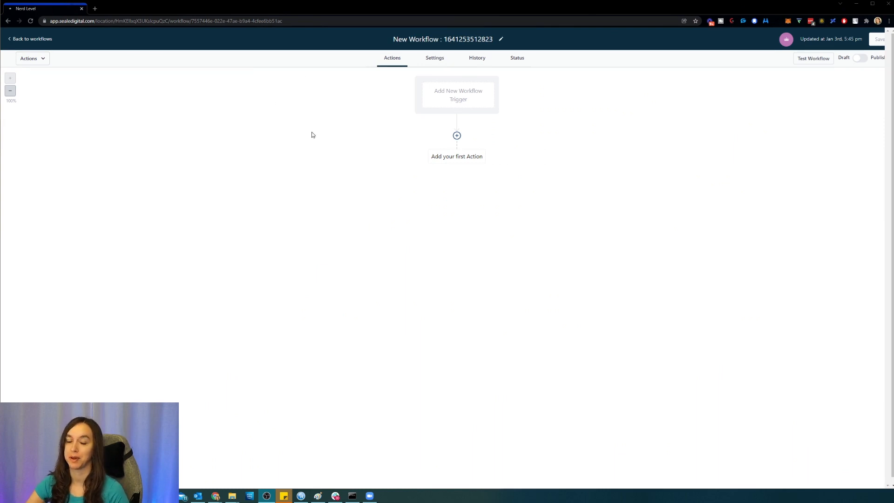
pyautogui.moveTo(327, 128)
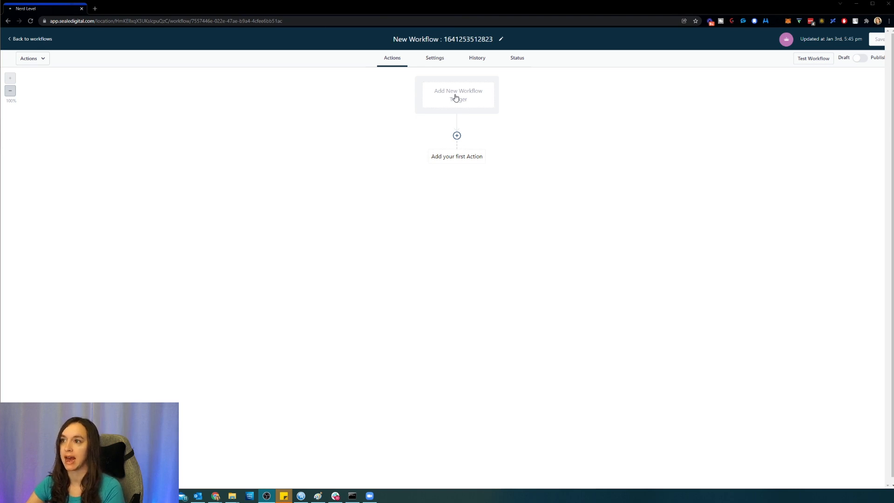
# Set the workflow trigger to Note Added and show its filter options.
pyautogui.click(458, 95)
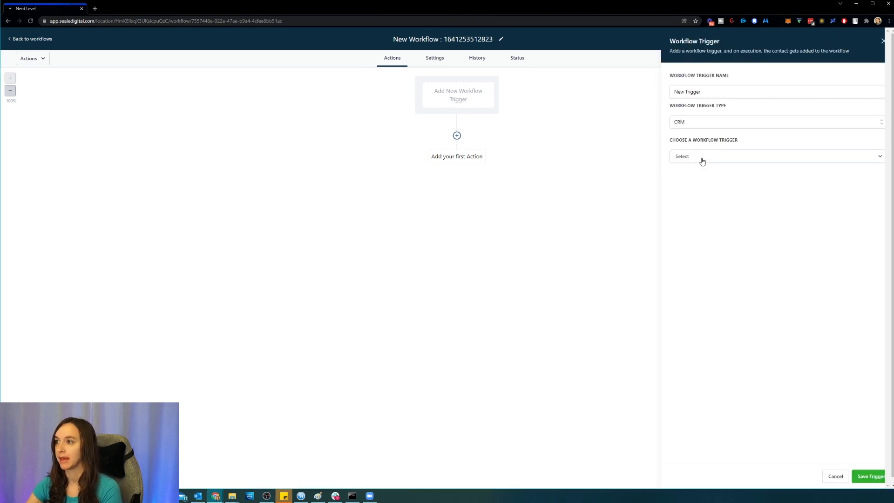
pyautogui.write('notes')
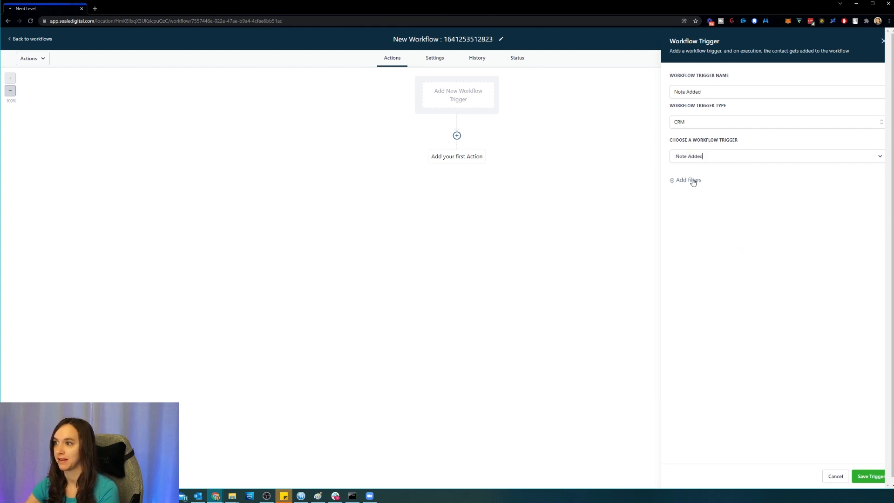
pyautogui.click(688, 180)
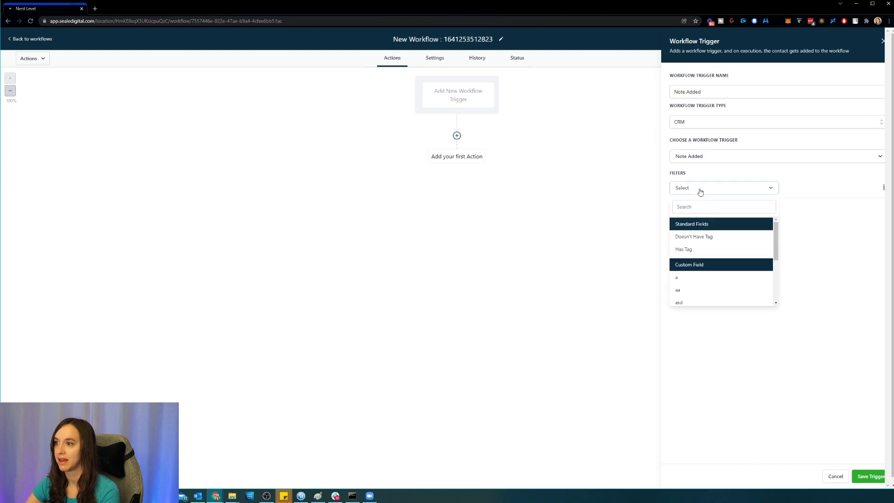
pyautogui.moveTo(715, 241)
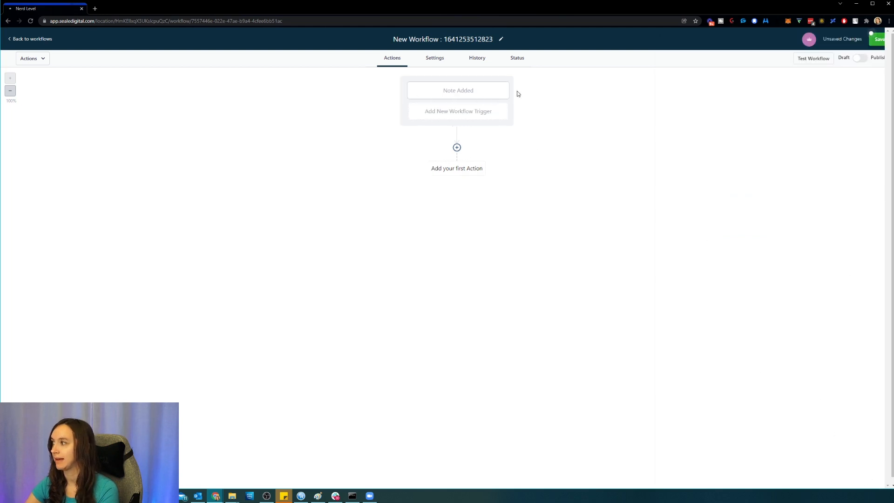
pyautogui.moveTo(457, 148)
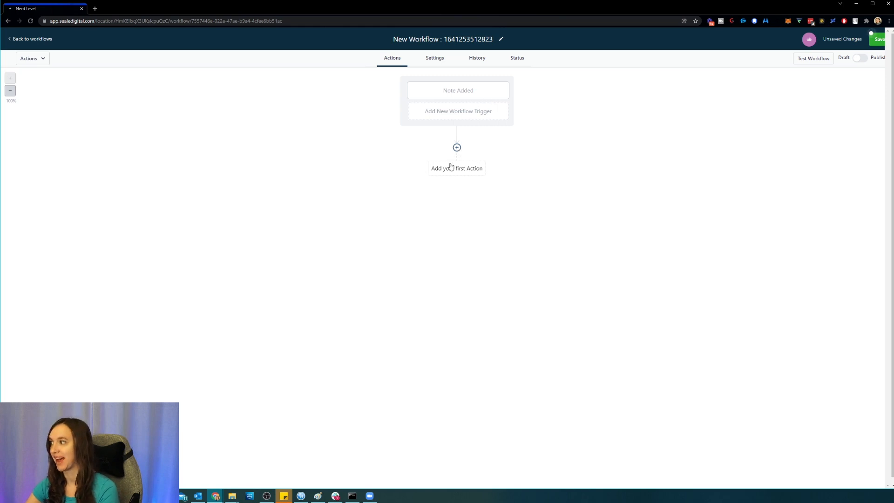
# Add a Send Email action and insert the {{note.body}} merge field into its message.
pyautogui.click(457, 148)
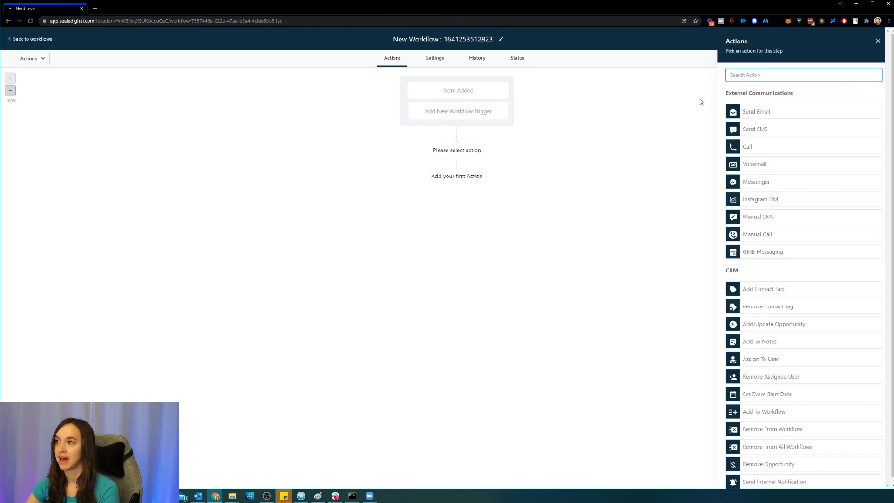
pyautogui.click(756, 111)
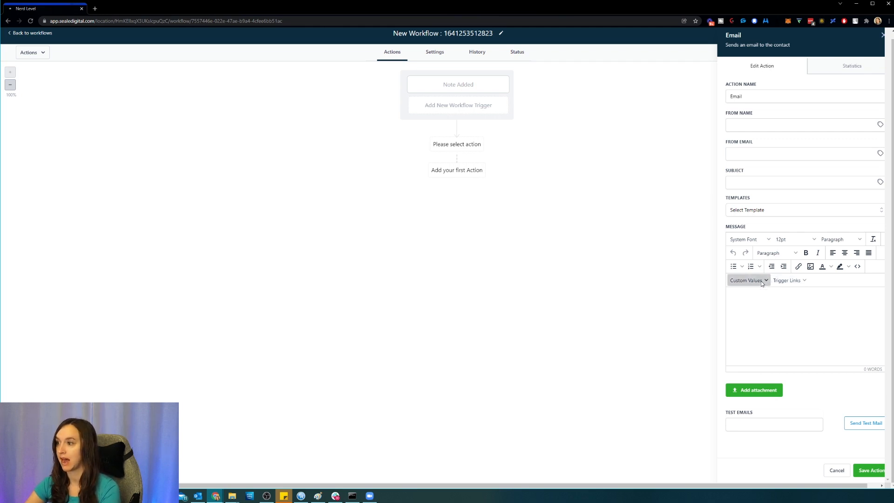
pyautogui.click(747, 280)
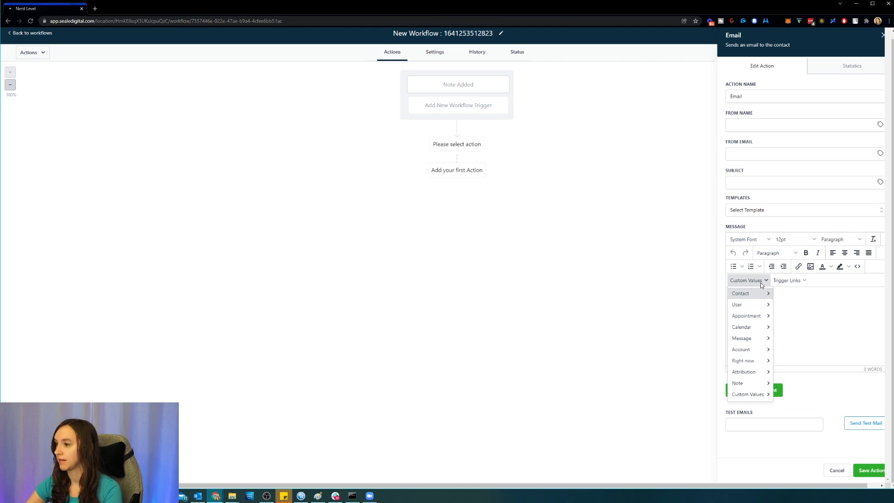
pyautogui.click(741, 293)
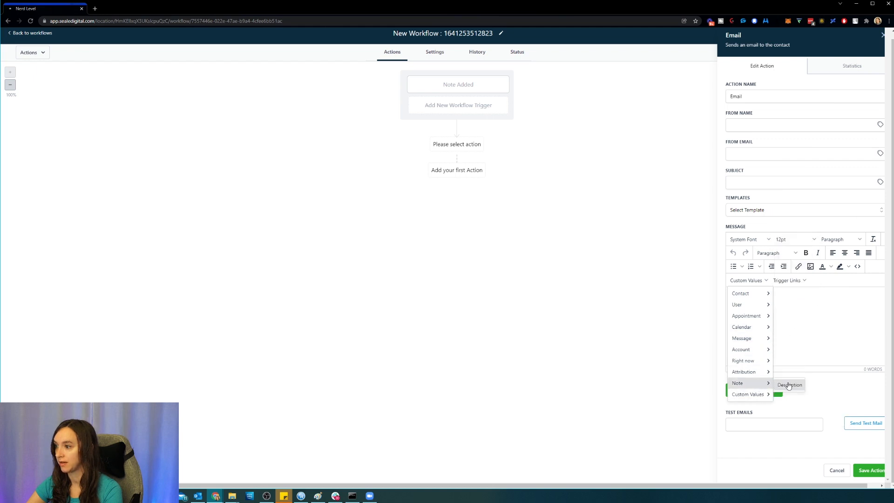
pyautogui.click(790, 385)
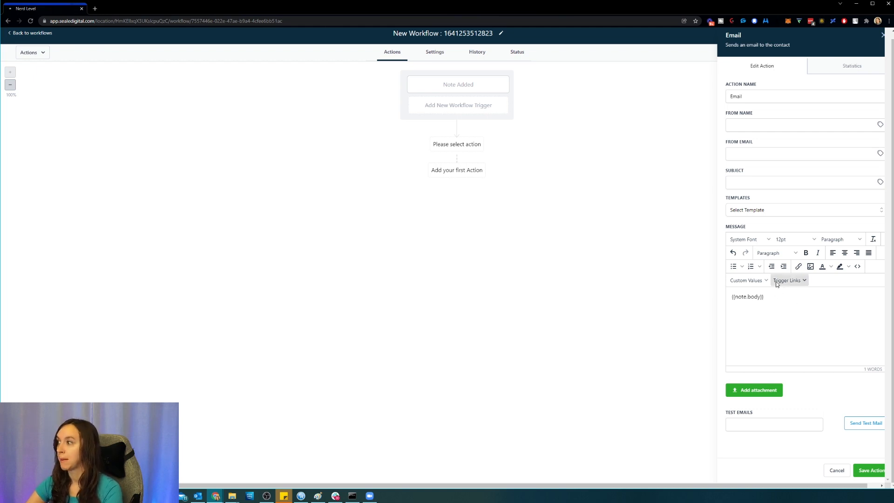
pyautogui.moveTo(611, 173)
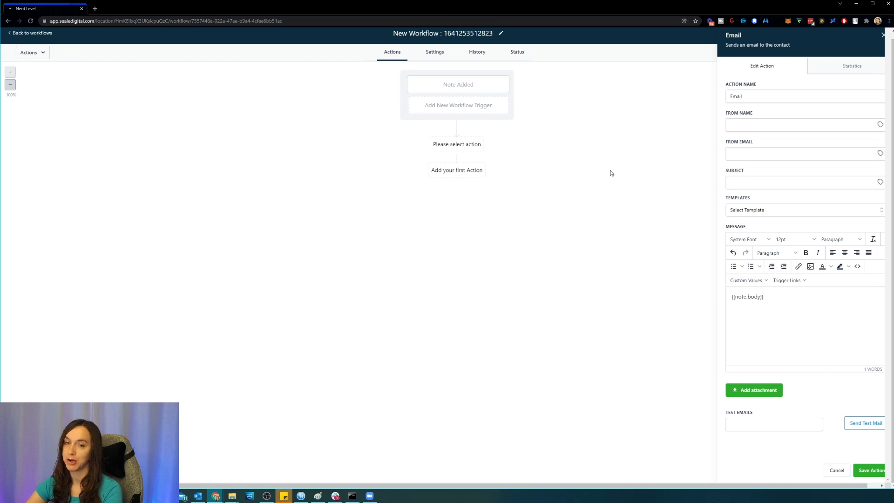
# Save the Email action to the workflow.
pyautogui.click(871, 470)
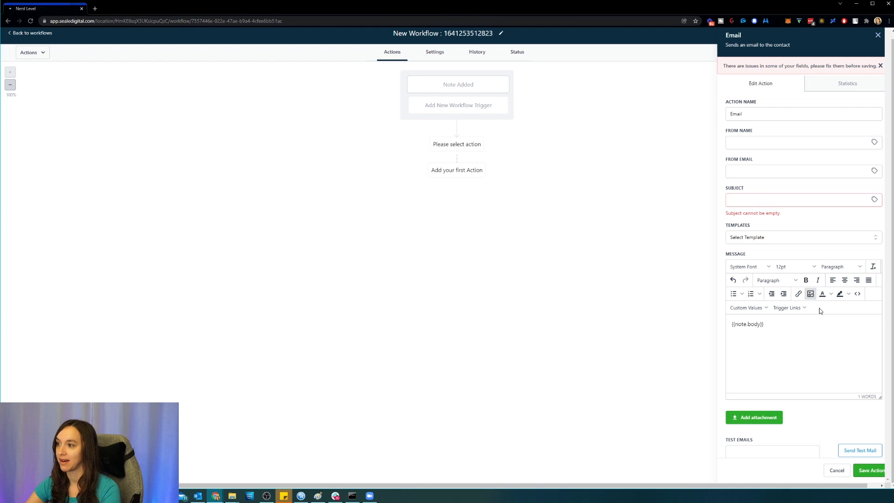
pyautogui.doubleClick(747, 325)
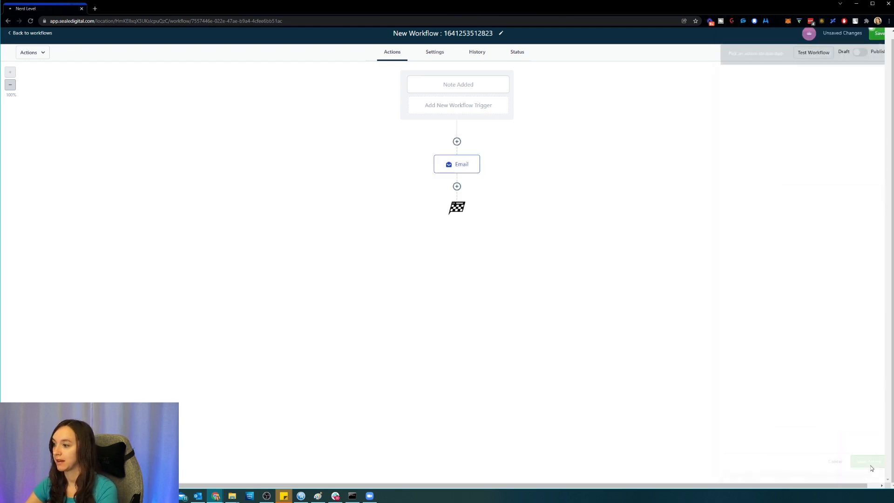
# Add a Webhook action after the Email step via the 'we' search.
pyautogui.click(457, 186)
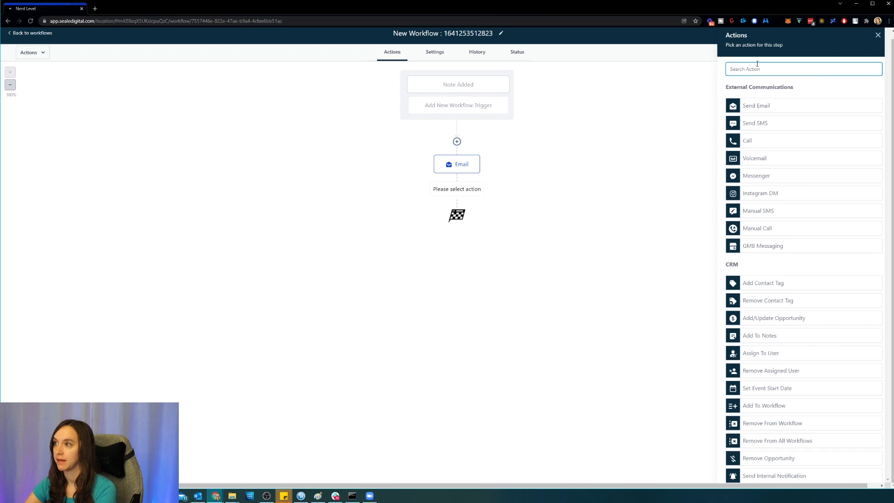
pyautogui.write('we')
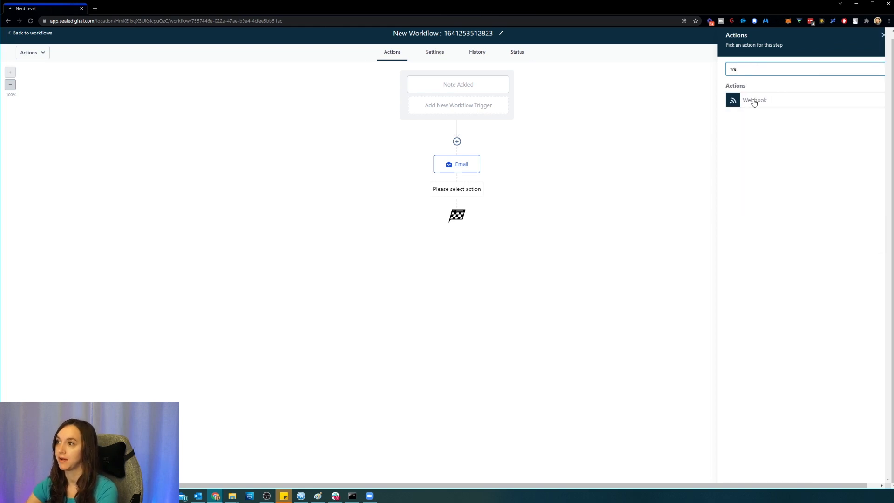
pyautogui.click(754, 100)
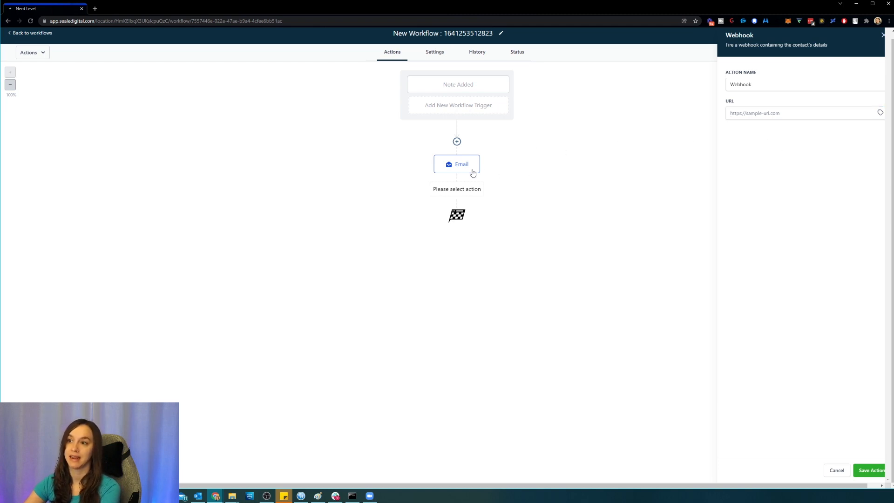
# Insert the {{contact.timezone}} merge field below {{note.body}} in the Email message.
pyautogui.click(457, 164)
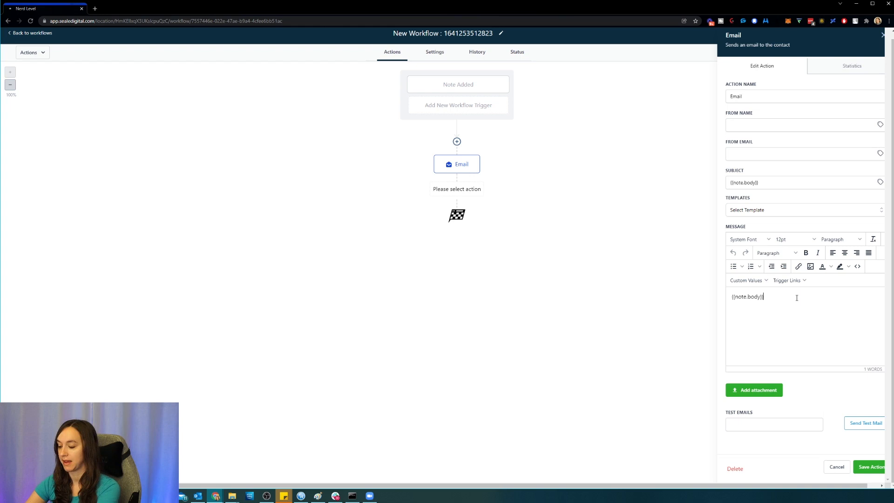
pyautogui.click(747, 280)
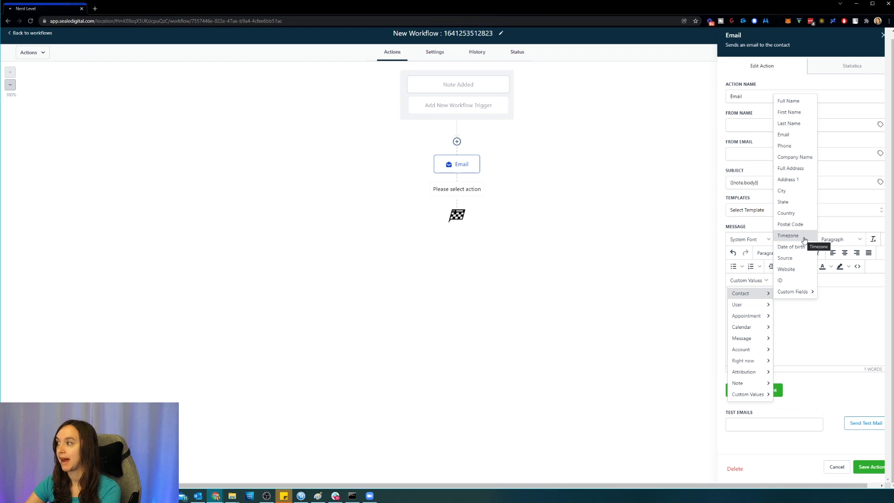
pyautogui.click(788, 236)
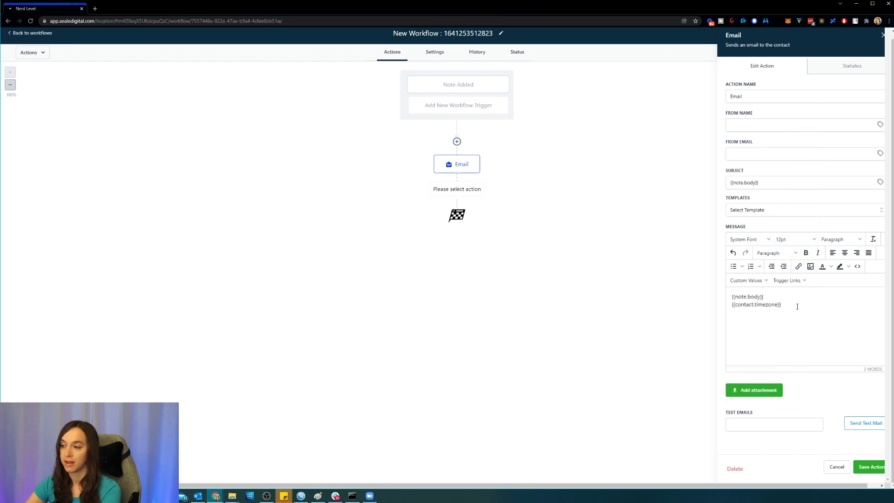
pyautogui.doubleClick(757, 305)
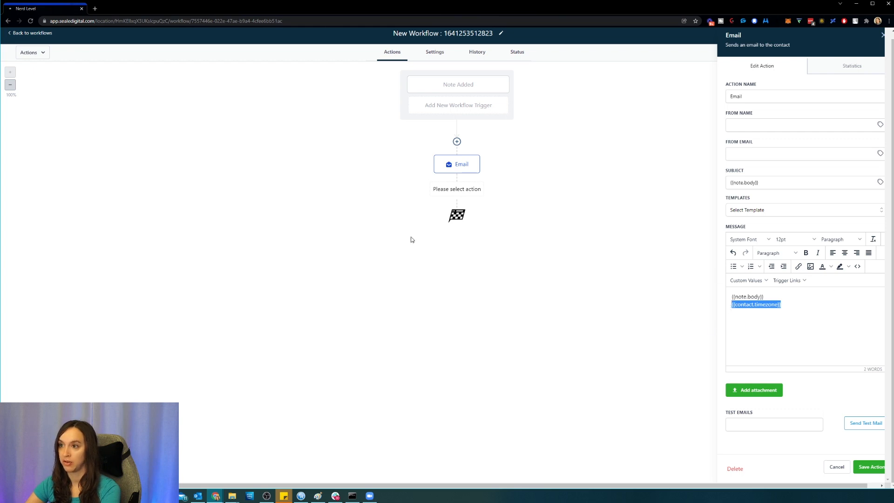